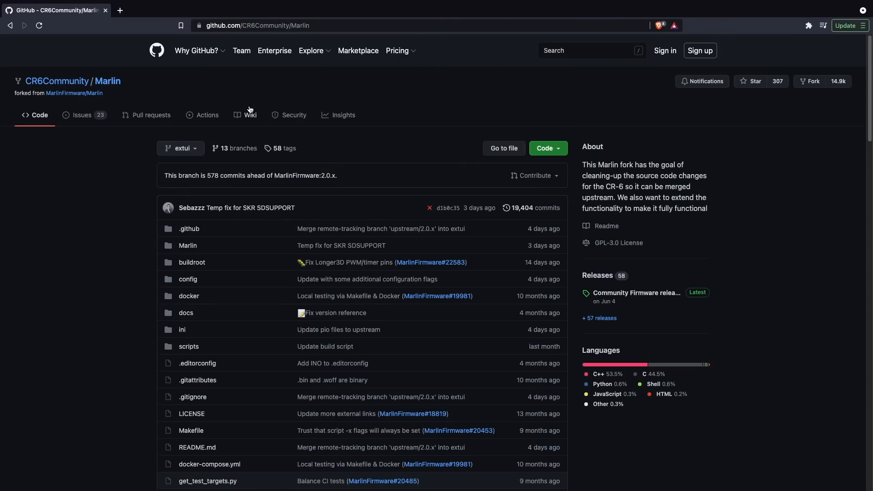
Scroll the release notes to the FAQ and follow the v4.5.2 vs v4.5.3 motherboard comparison photo link
scroll(down, 3)
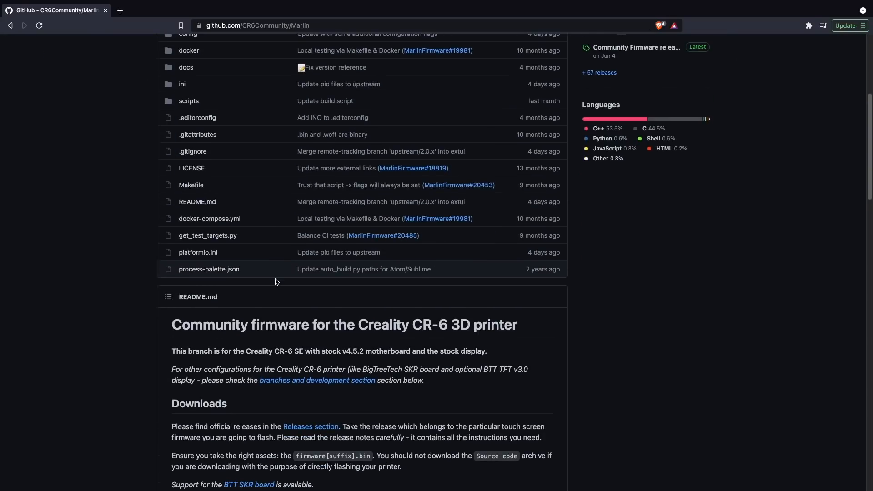
scroll(down, 3)
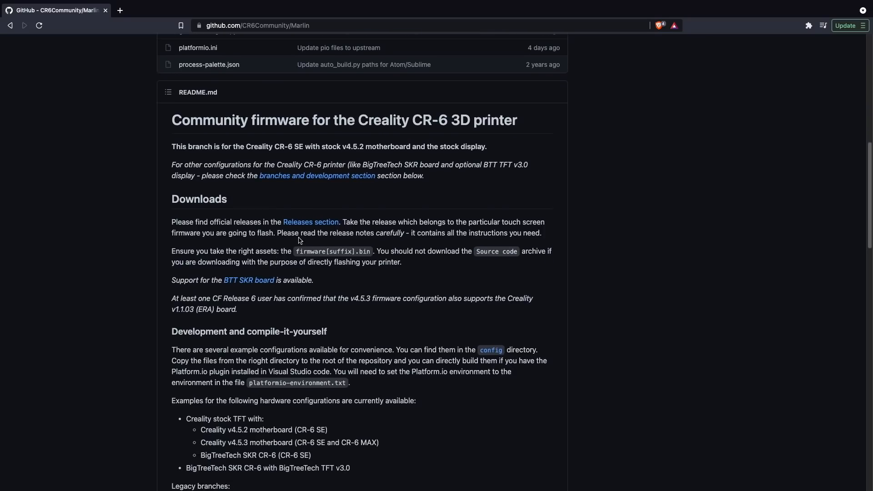
scroll(down, 3)
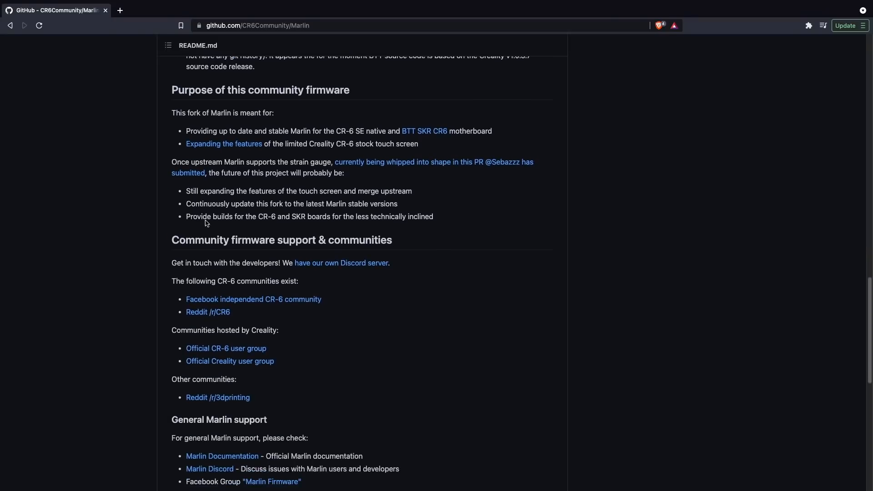
scroll(up, 3)
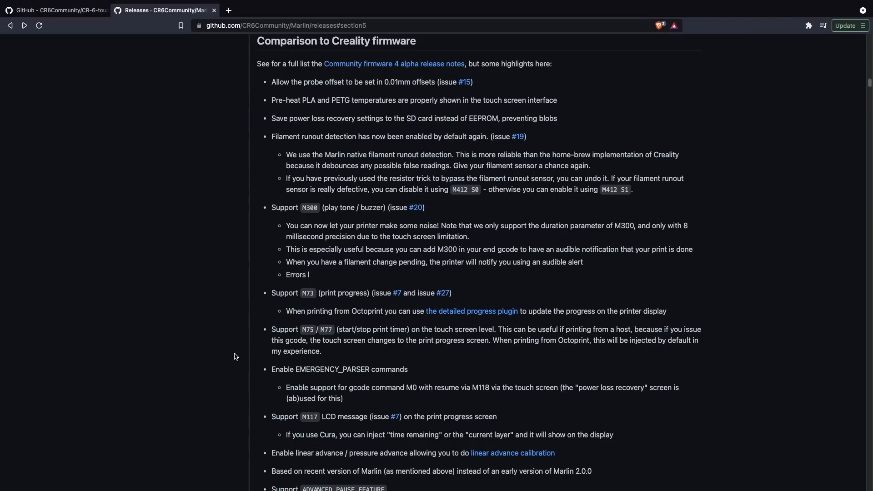
mouse_move(268, 72)
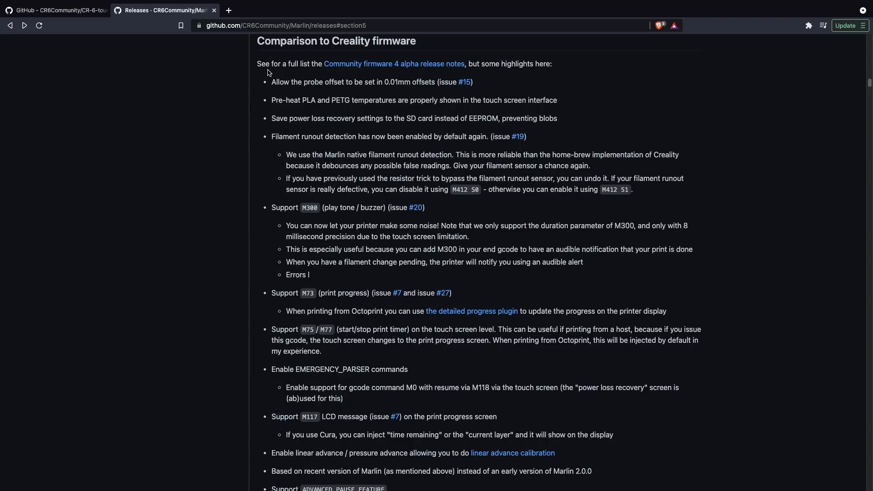
mouse_move(343, 58)
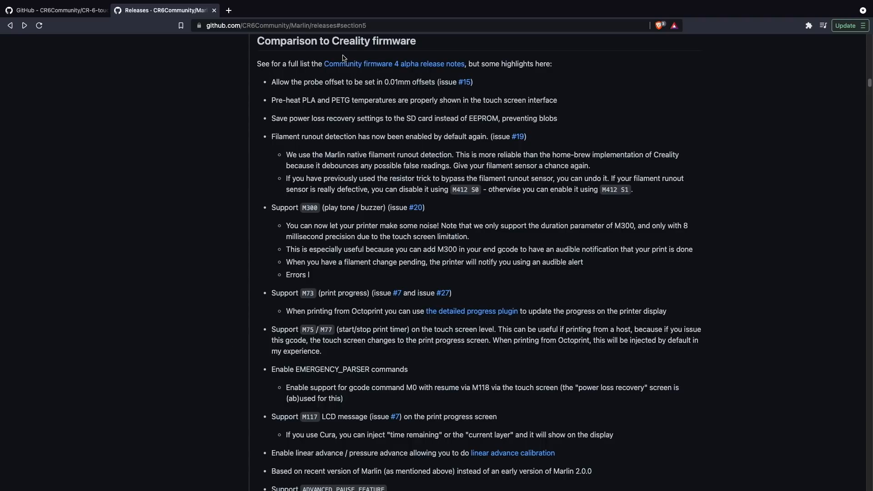
mouse_move(289, 197)
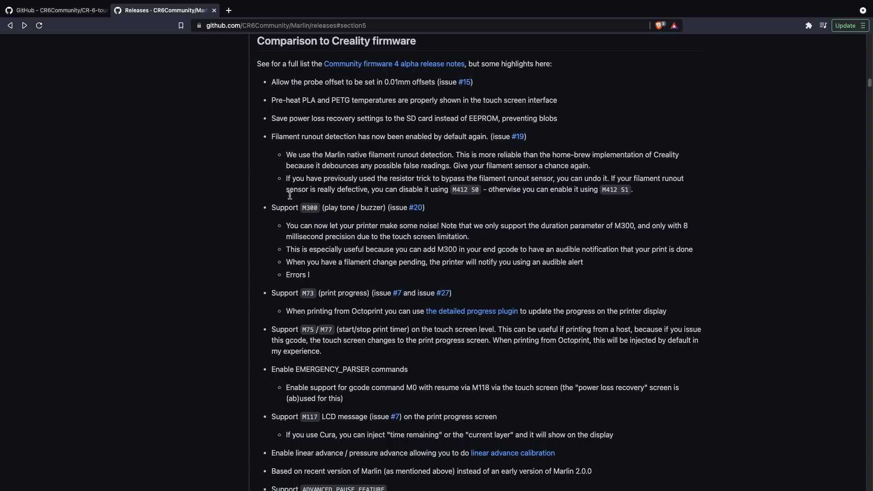
mouse_move(296, 359)
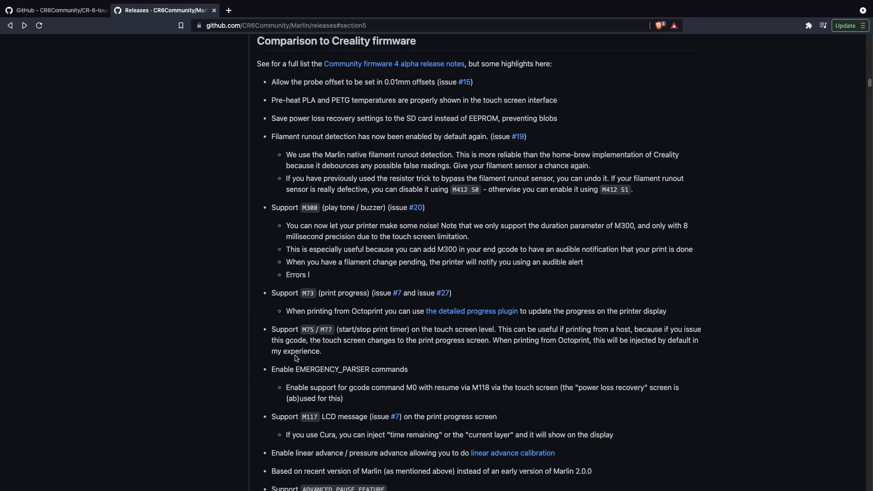
mouse_move(399, 403)
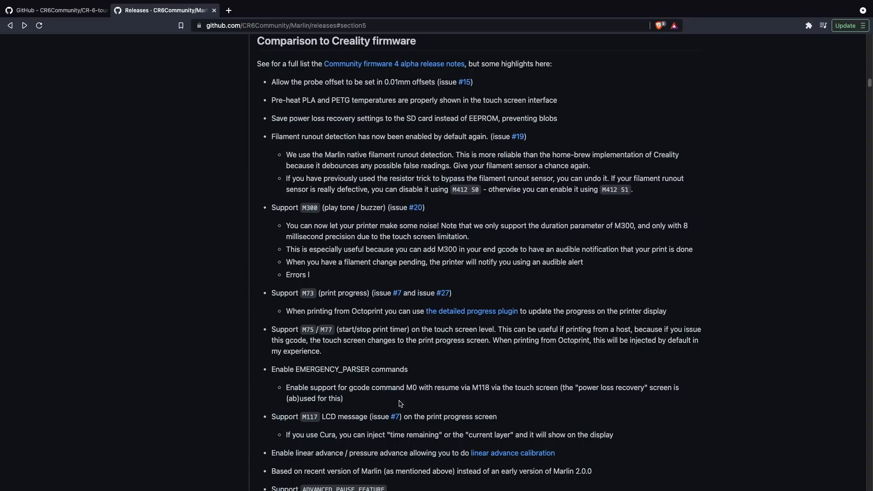
mouse_move(497, 444)
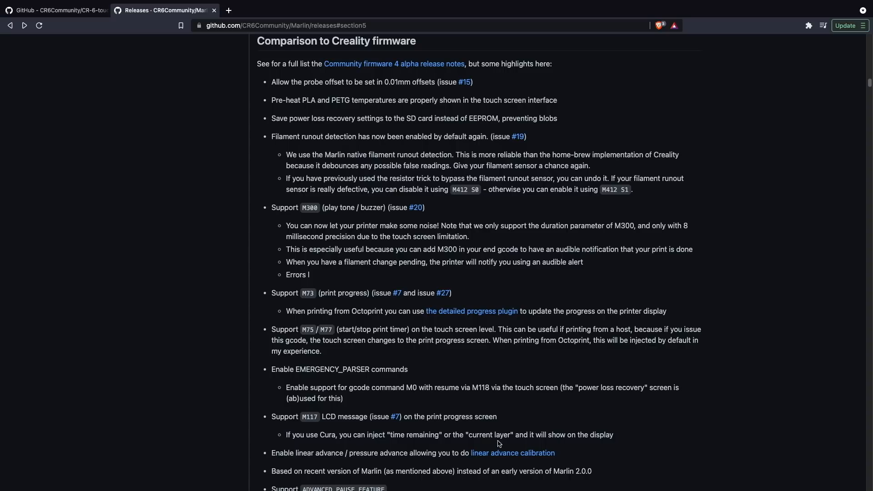
scroll(up, 3)
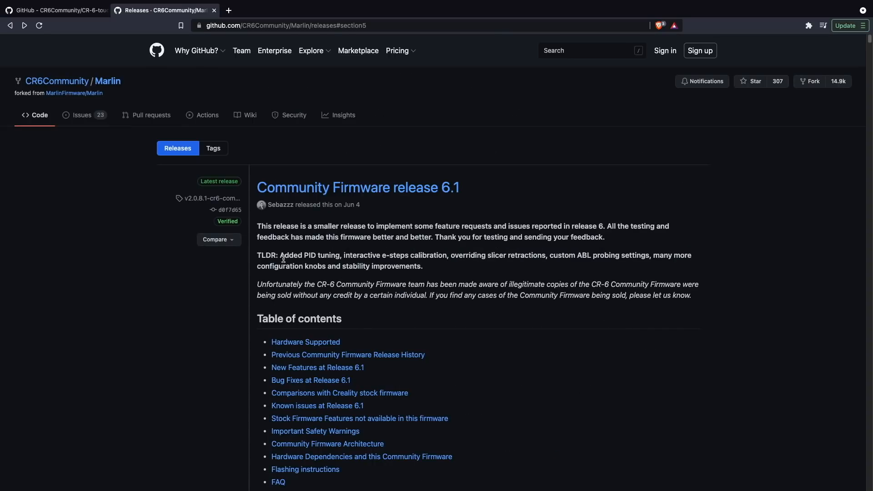
double_click(307, 255)
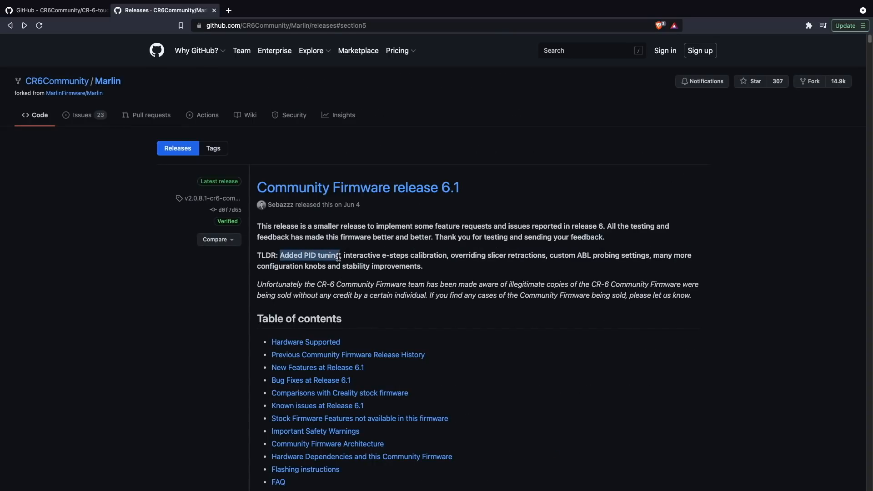
mouse_move(336, 257)
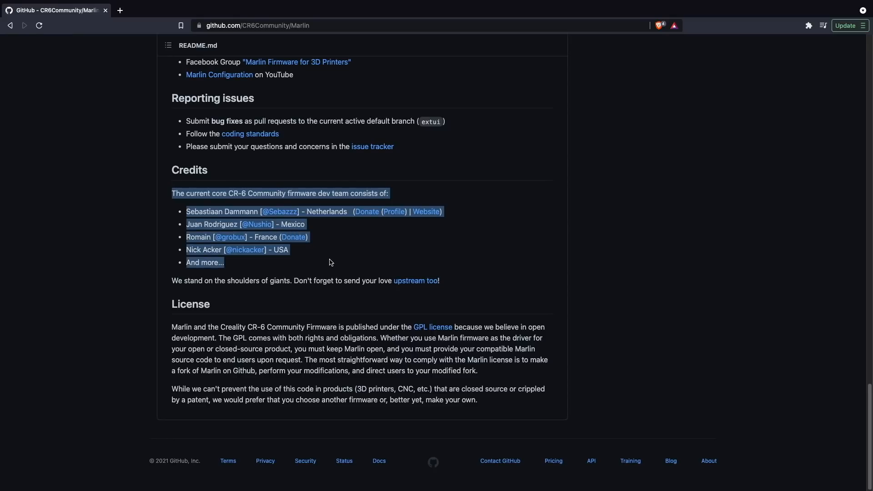
mouse_move(363, 267)
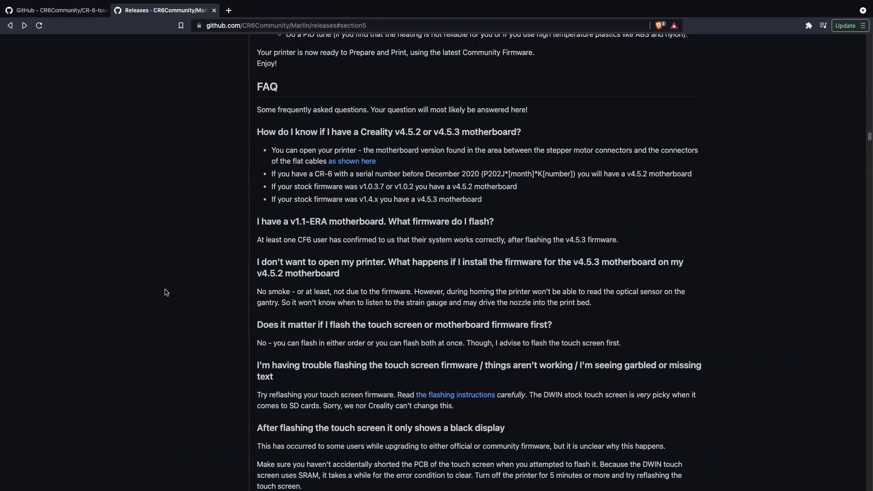
mouse_move(258, 133)
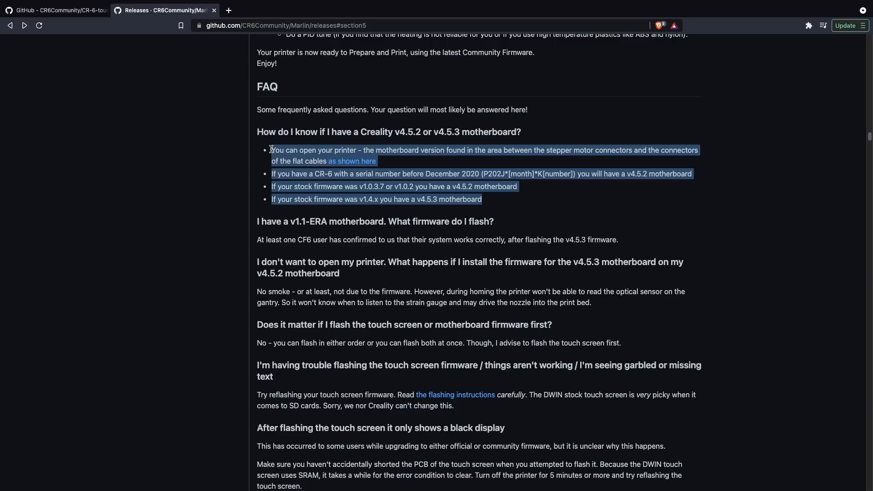
click(351, 161)
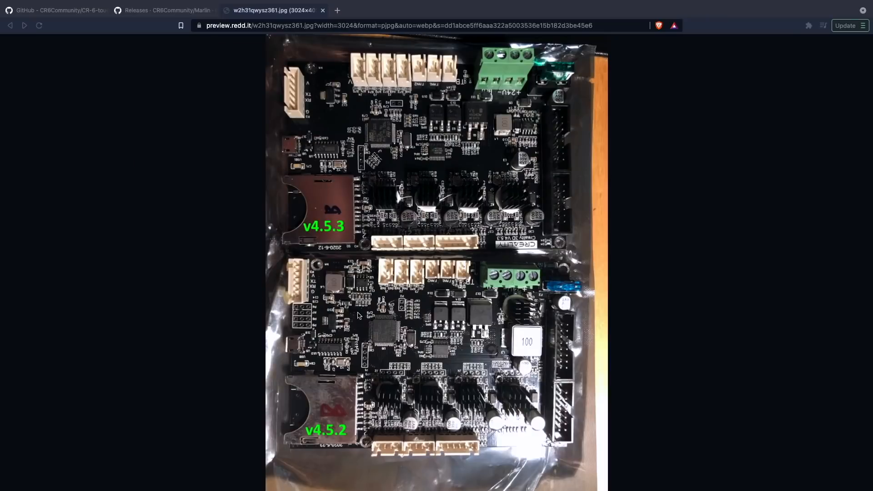
mouse_move(325, 212)
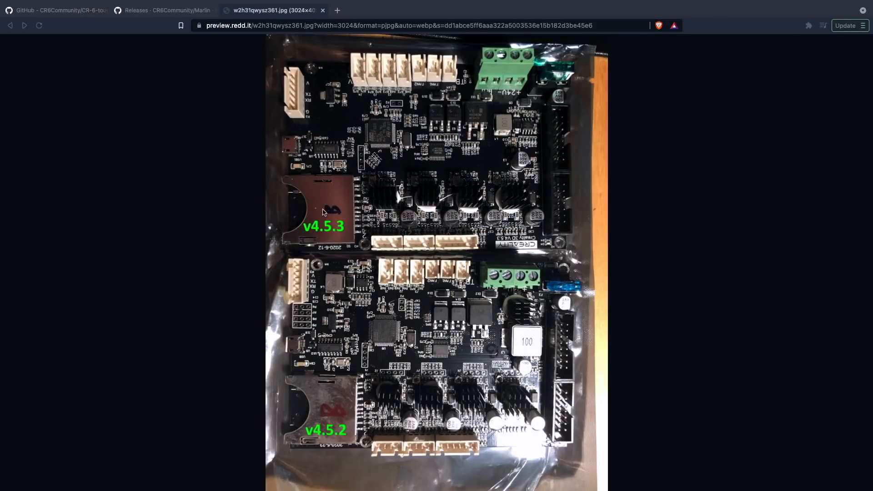
mouse_move(500, 240)
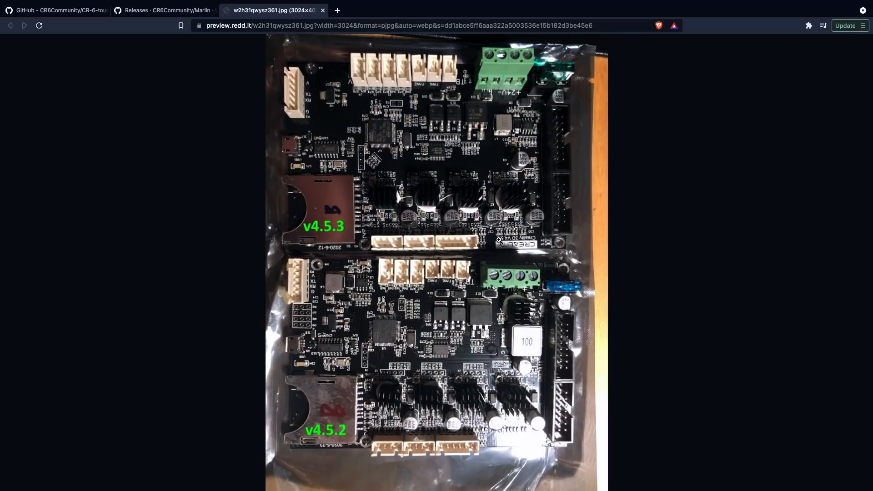
mouse_move(502, 433)
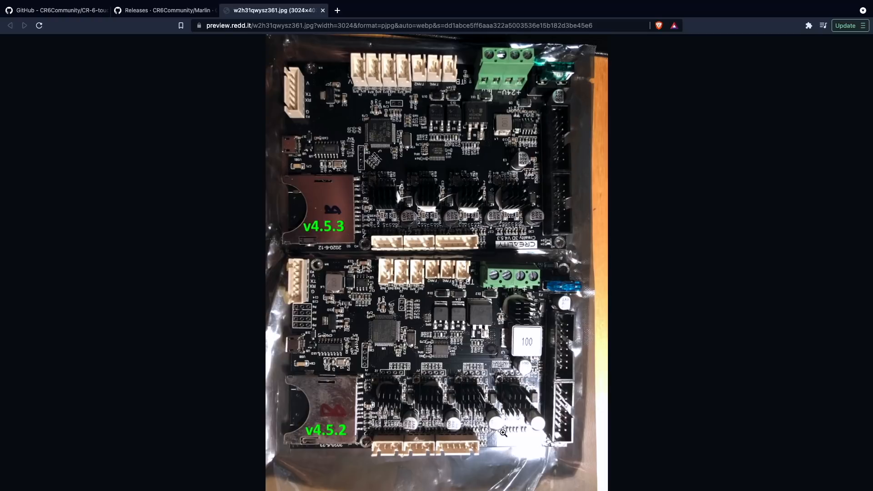
mouse_move(515, 240)
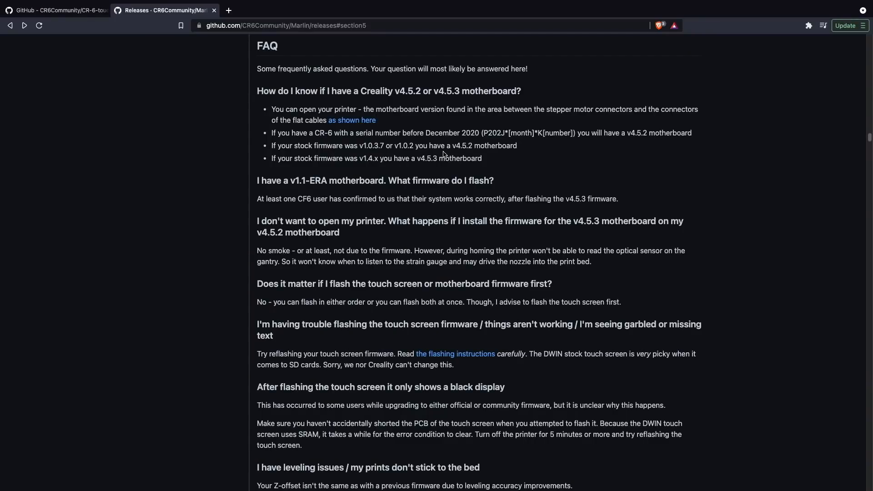
double_click(464, 146)
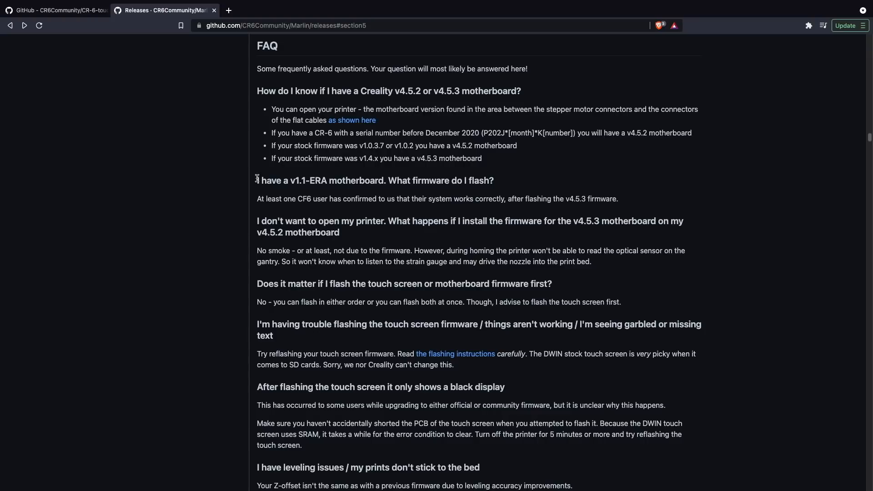
triple_click(375, 181)
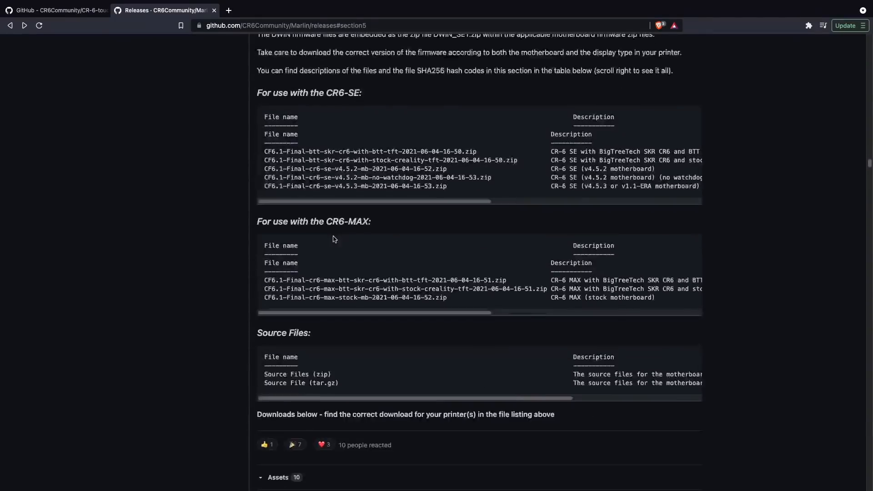
scroll(down, 3)
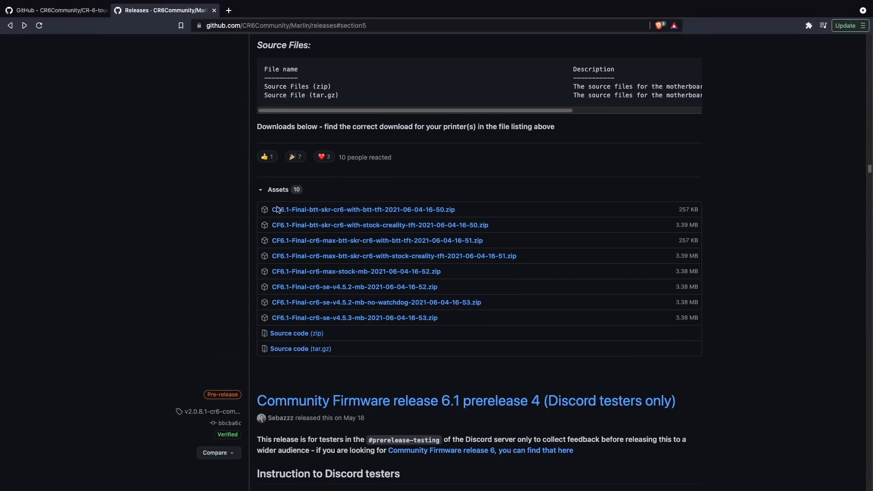
mouse_move(292, 295)
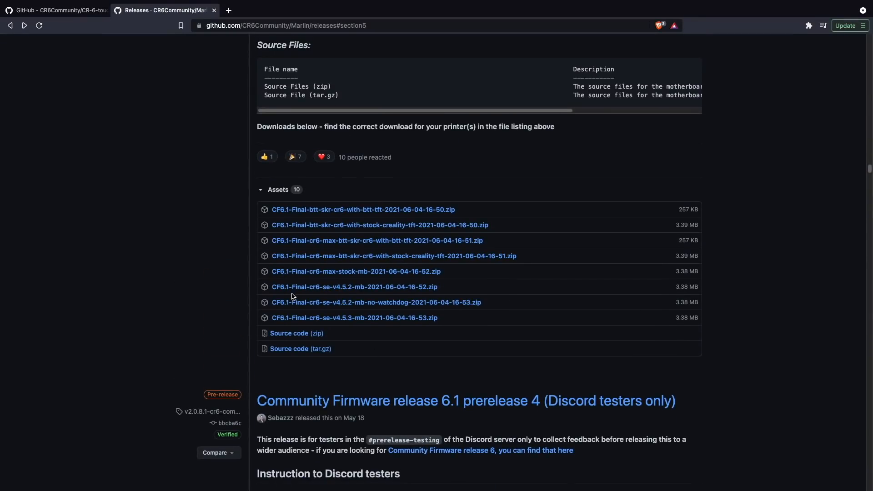
mouse_move(307, 305)
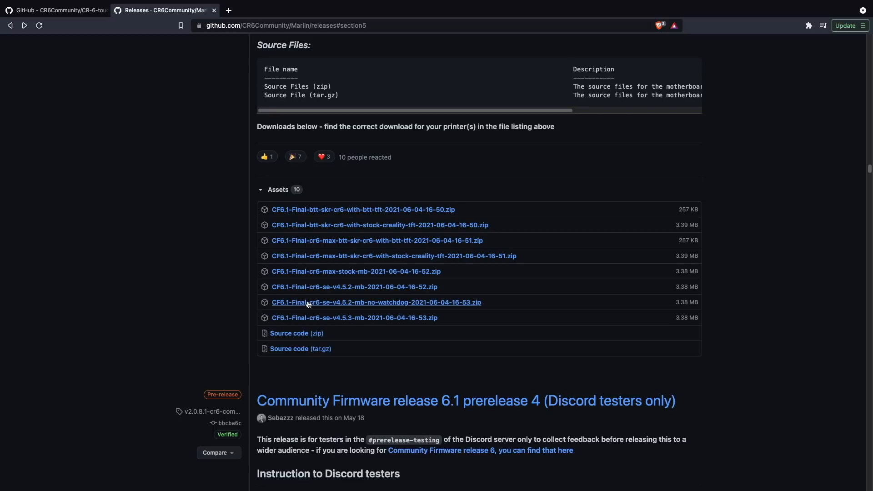
mouse_move(354, 287)
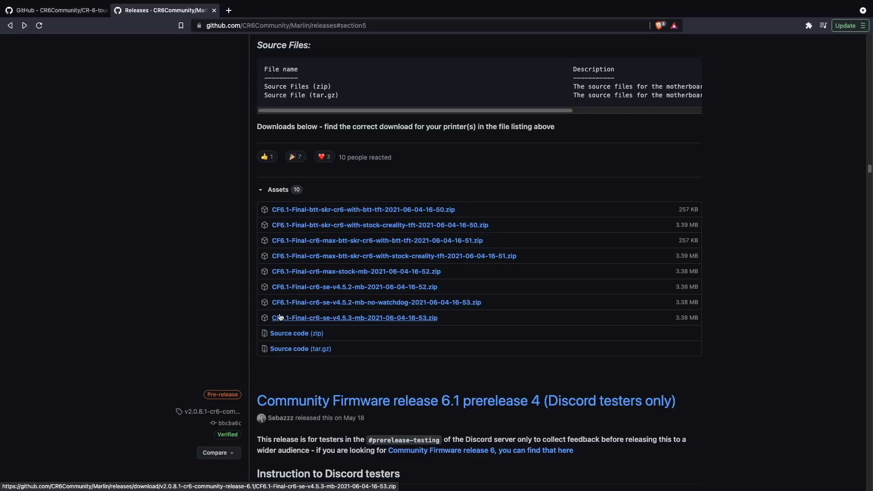
mouse_move(366, 317)
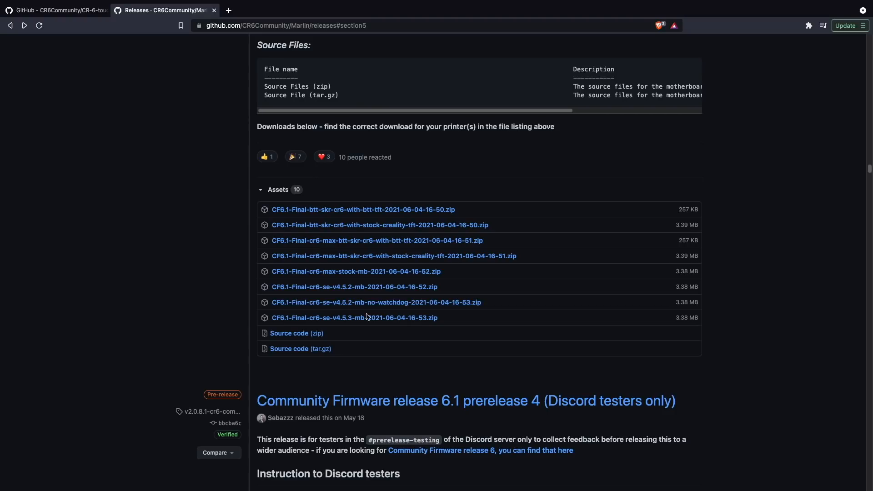
click(354, 319)
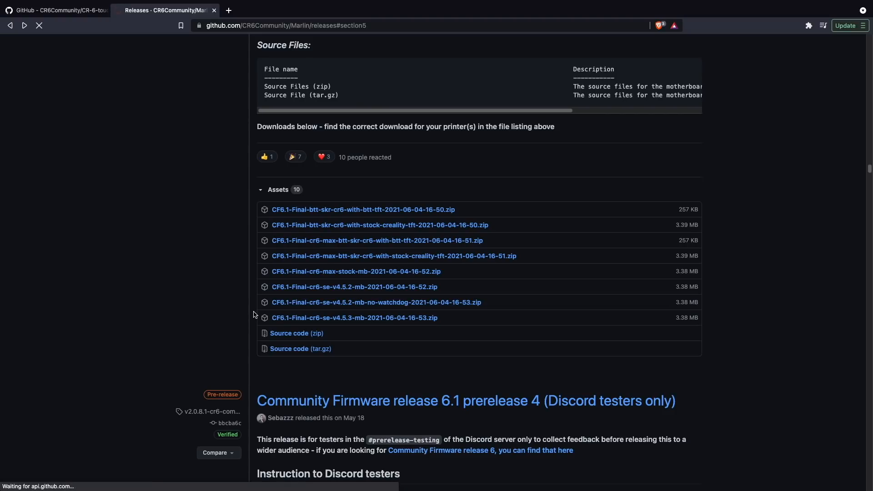
click(354, 318)
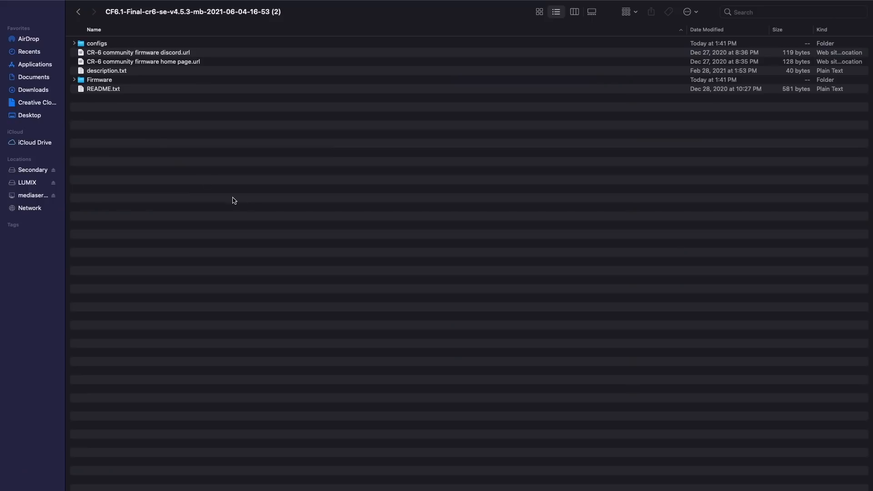
mouse_move(95, 44)
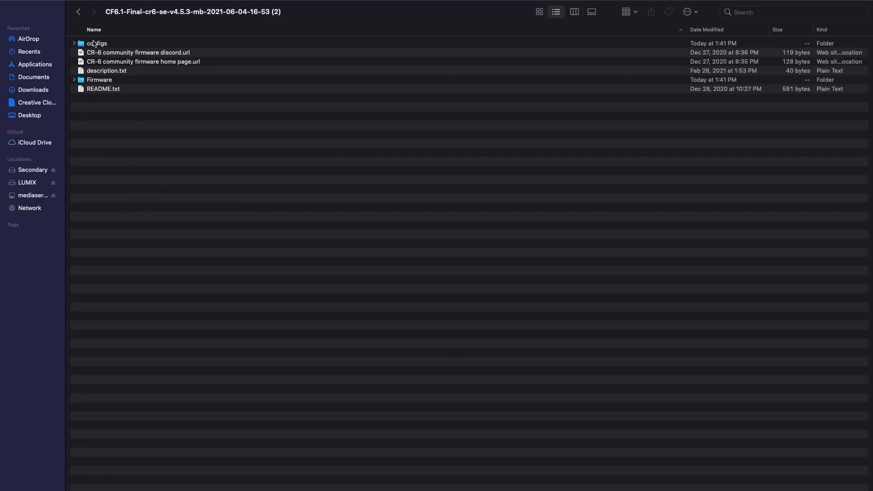
mouse_move(94, 87)
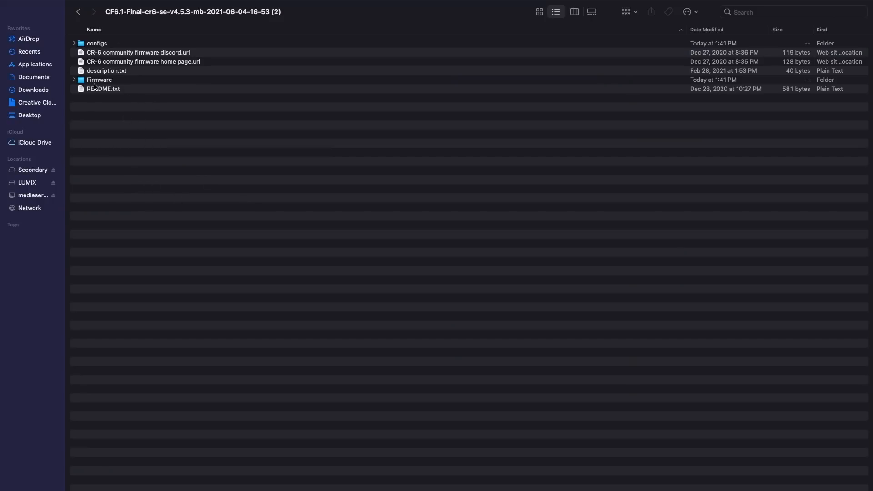
Go into Firmware › Touch screen firmware and expand the extracted CR-6-touchscreen-2021-06-04 folder
double_click(99, 80)
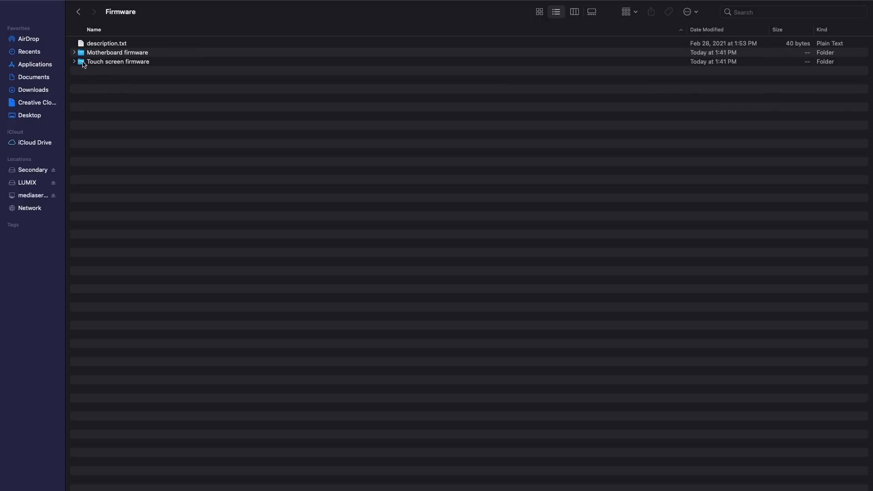
double_click(117, 61)
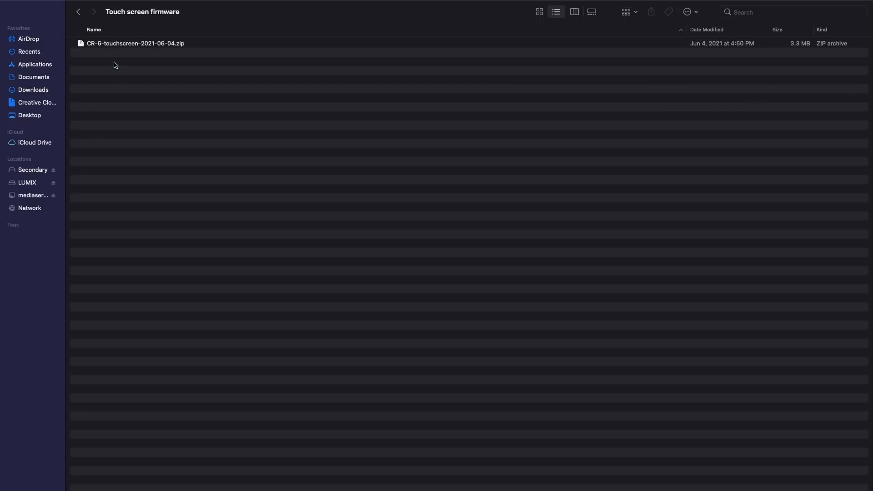
mouse_move(117, 46)
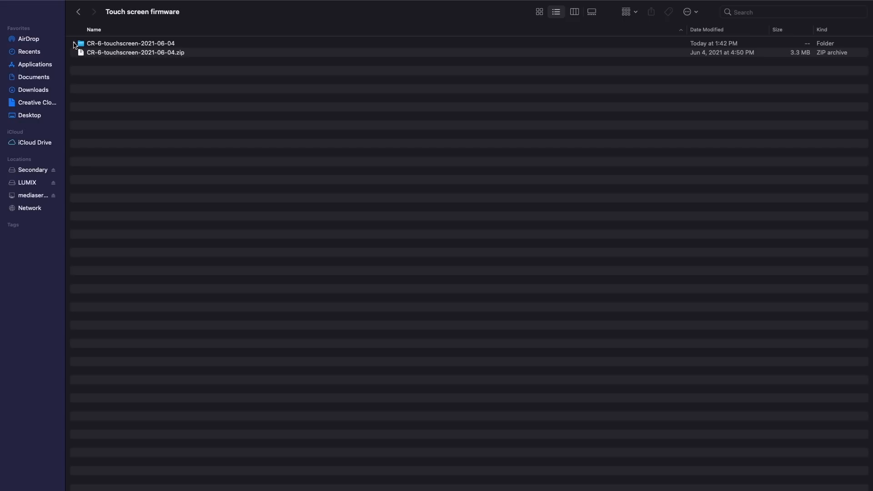
click(81, 42)
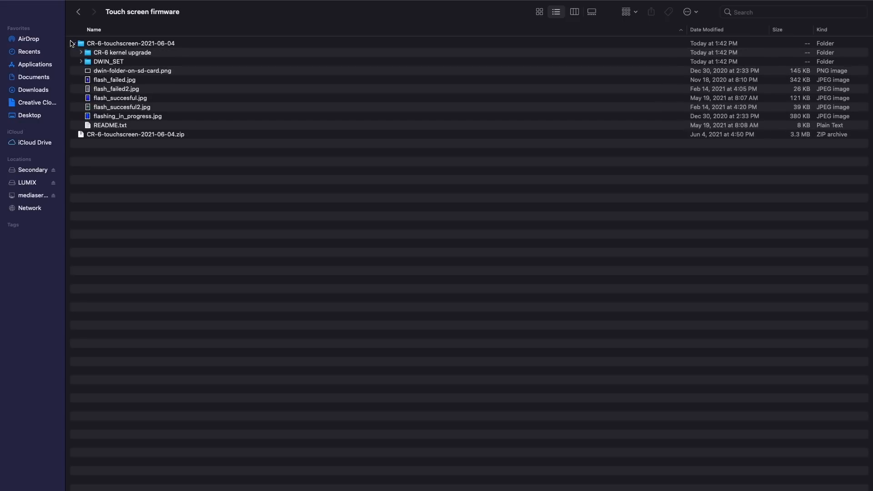
Inspect the DWIN_SET folder's files, then expand the CR-6 kernel upgrade folder
click(73, 43)
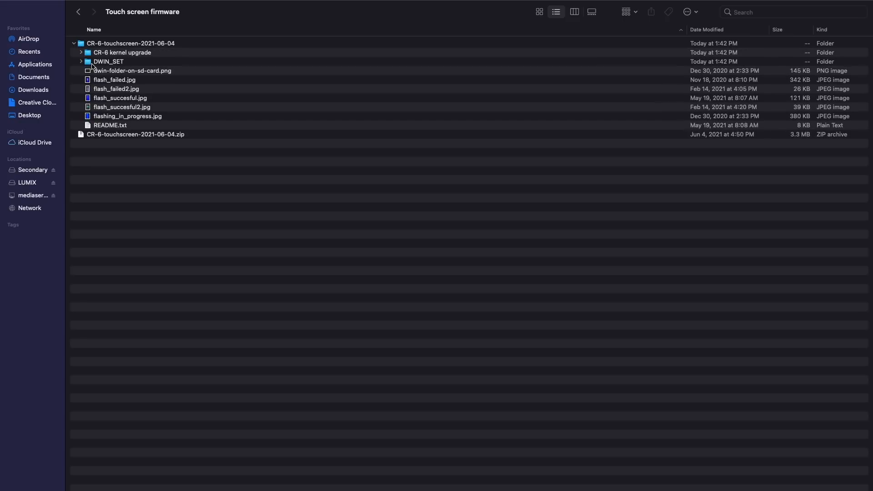
click(109, 61)
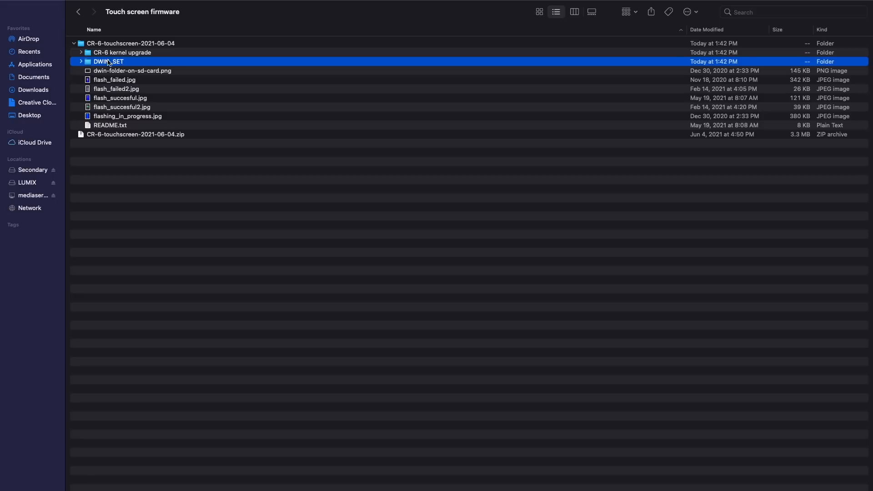
click(81, 61)
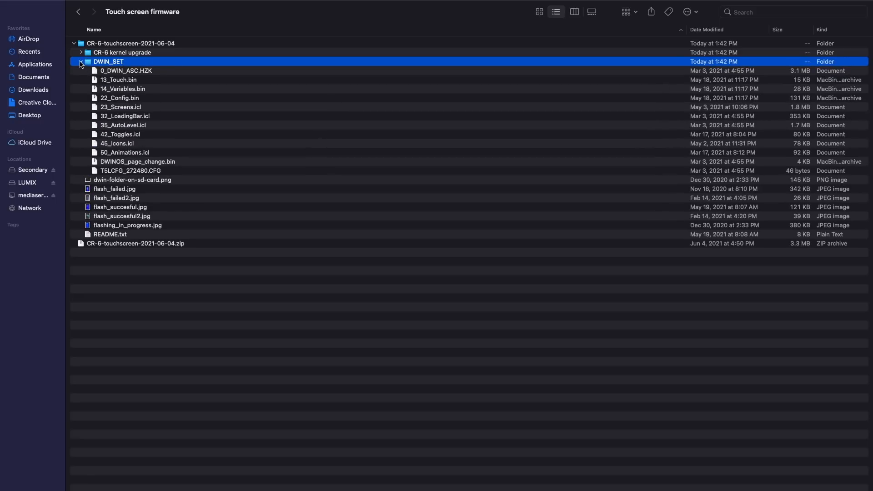
click(81, 61)
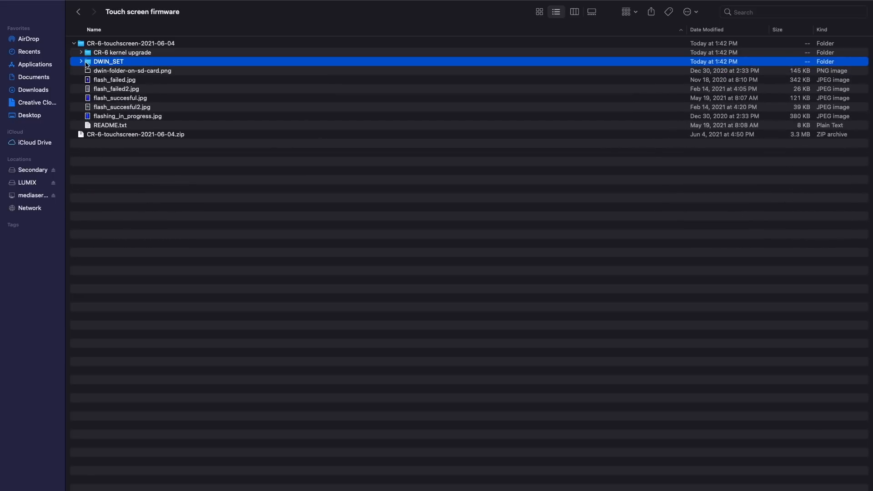
click(122, 53)
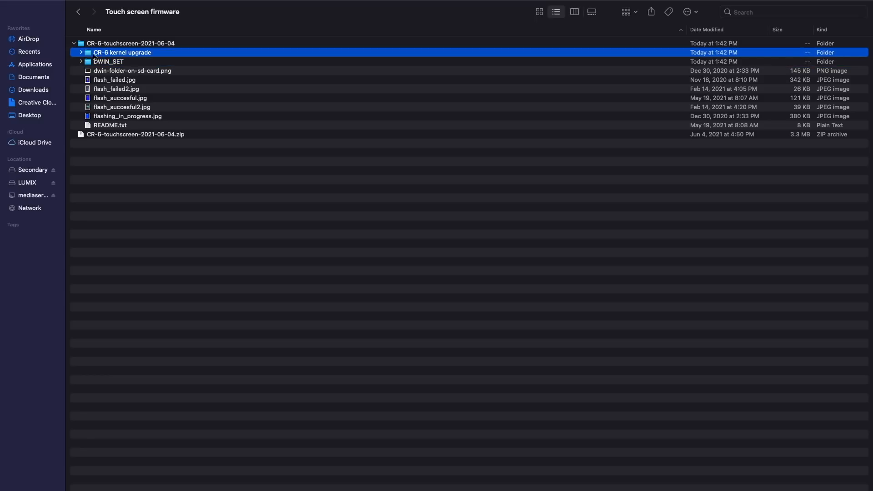
click(81, 53)
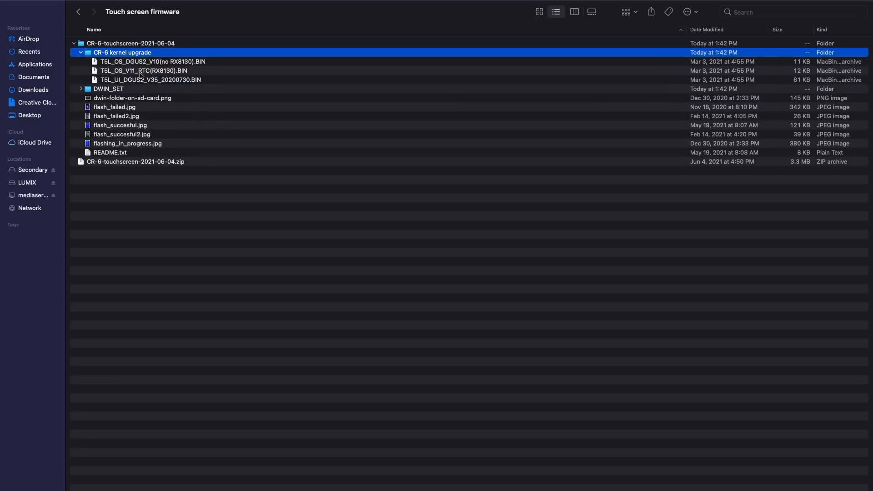
Move the three kernel upgrade files into DWIN_SET, collapse it and select README.txt
click(143, 70)
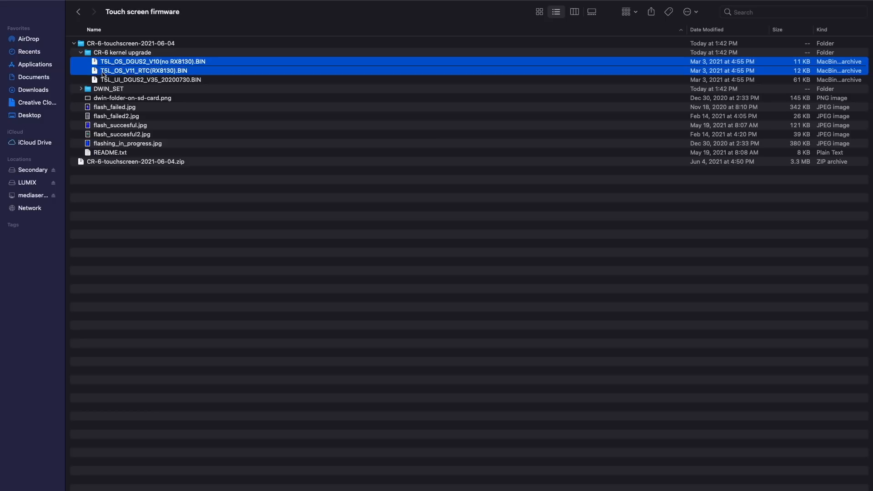
click(150, 79)
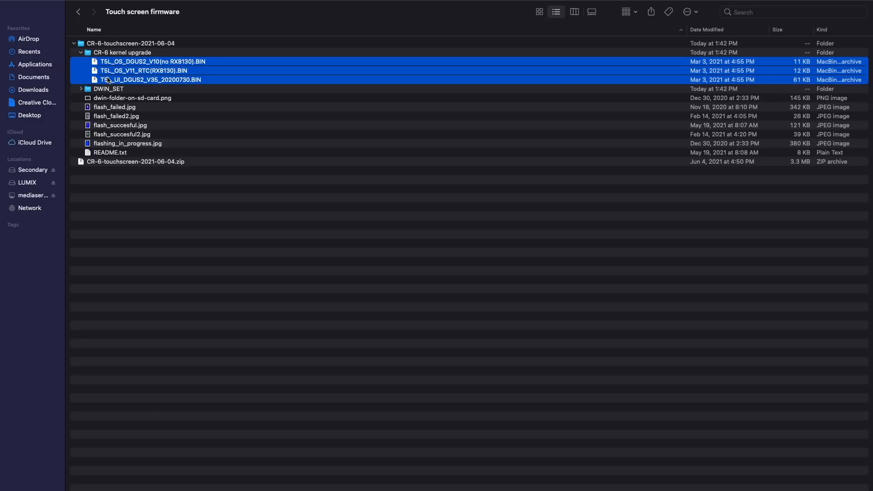
click(80, 53)
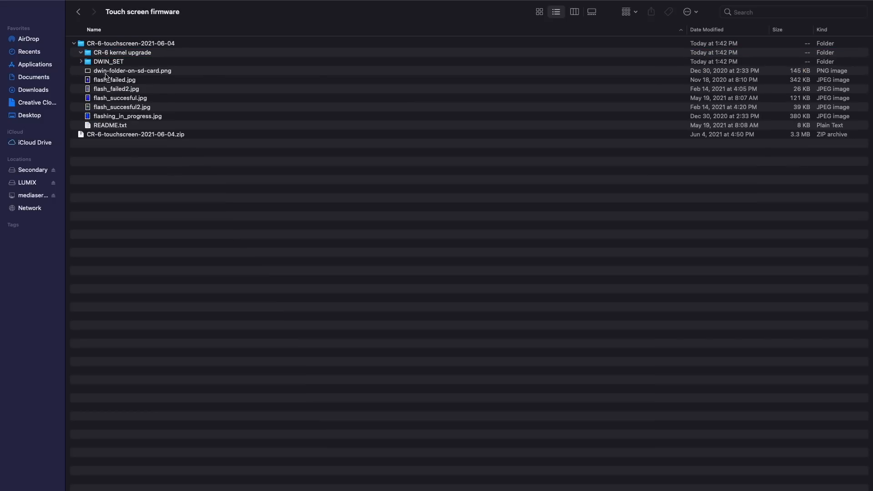
click(80, 62)
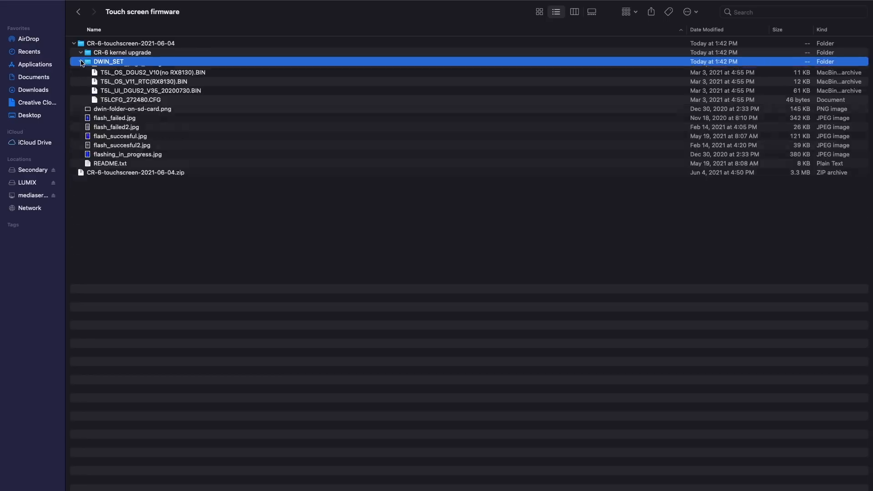
click(81, 60)
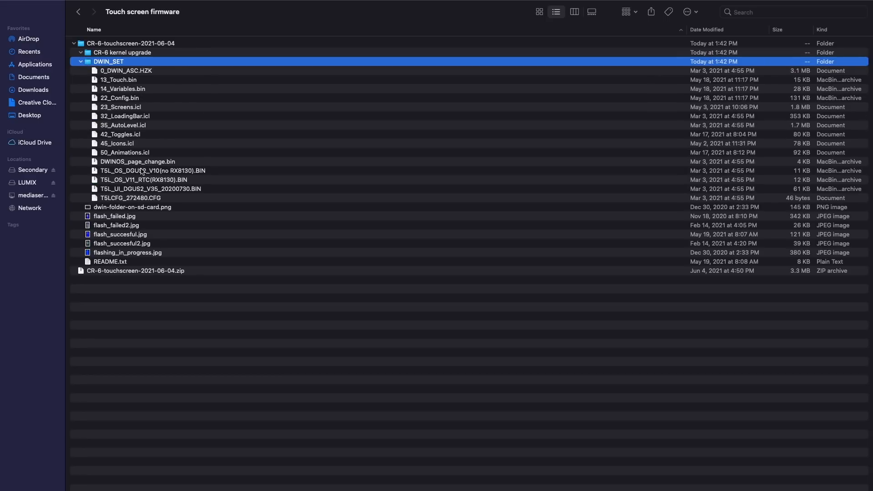
click(81, 61)
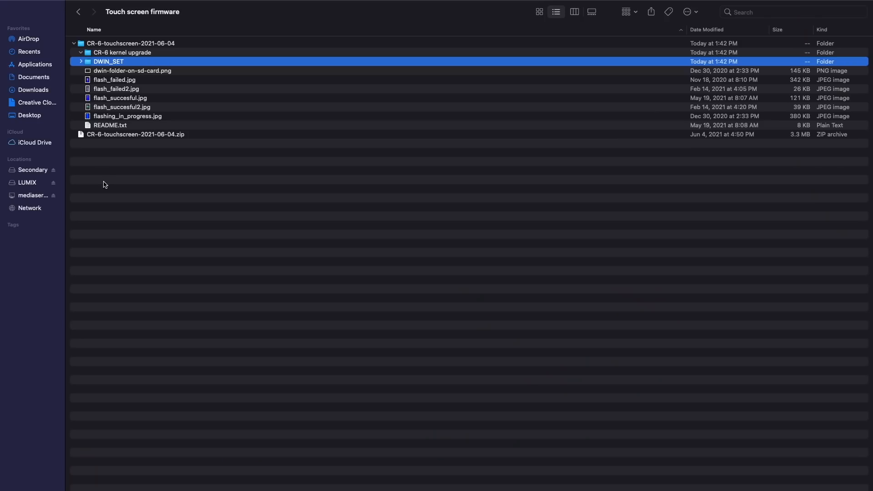
mouse_move(101, 59)
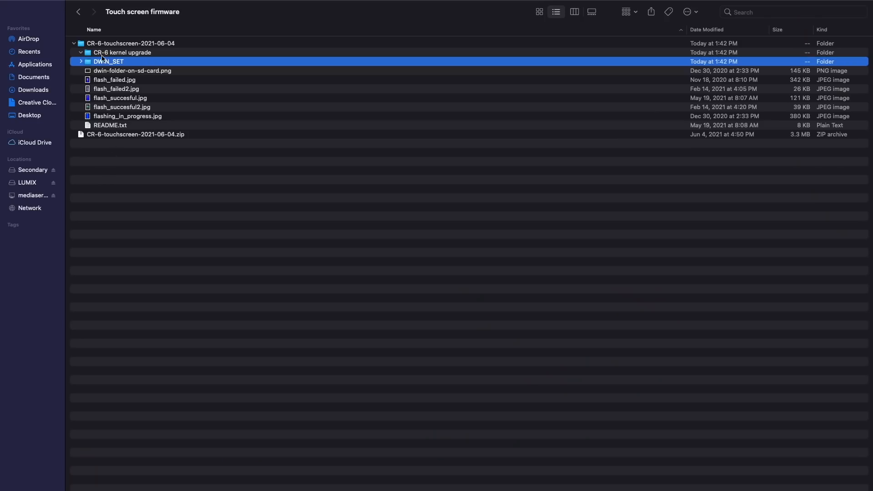
click(111, 125)
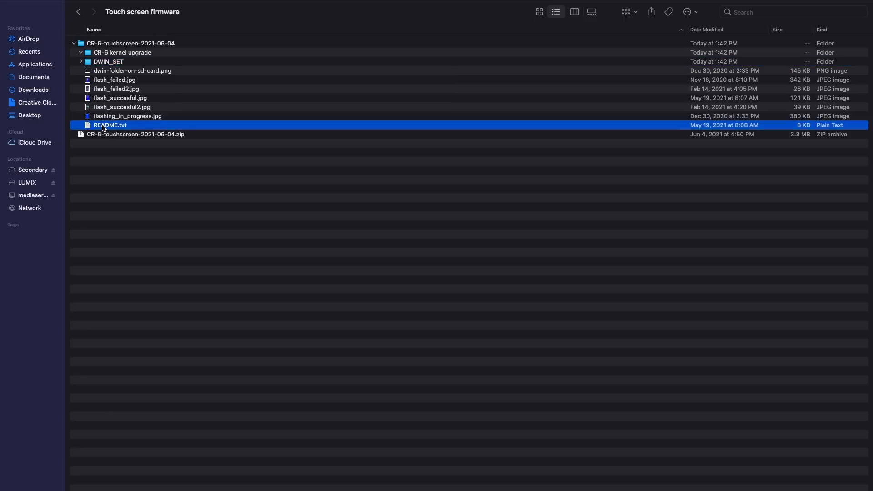
Read README.txt in TextEdit down to the SD card formatting instructions
double_click(110, 125)
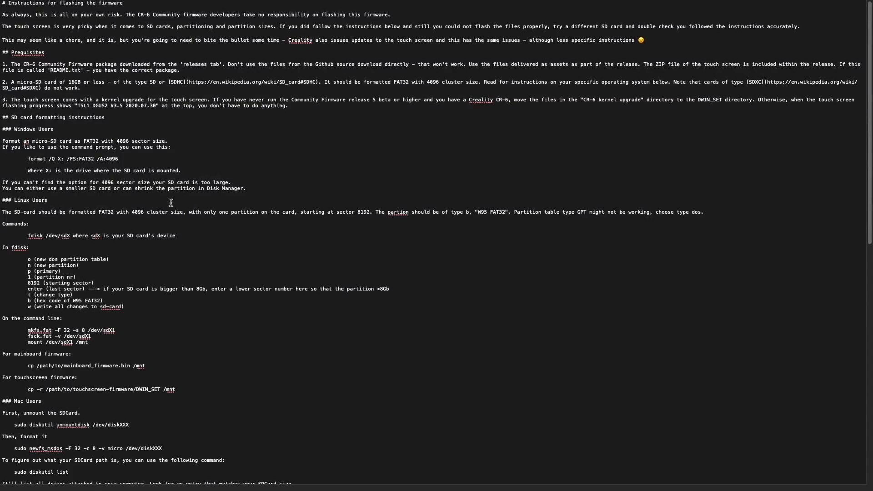
mouse_move(128, 173)
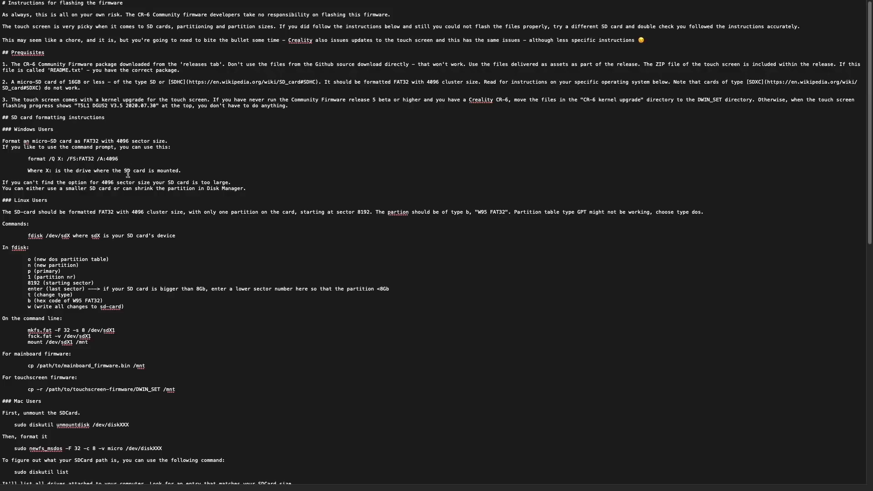
mouse_move(302, 49)
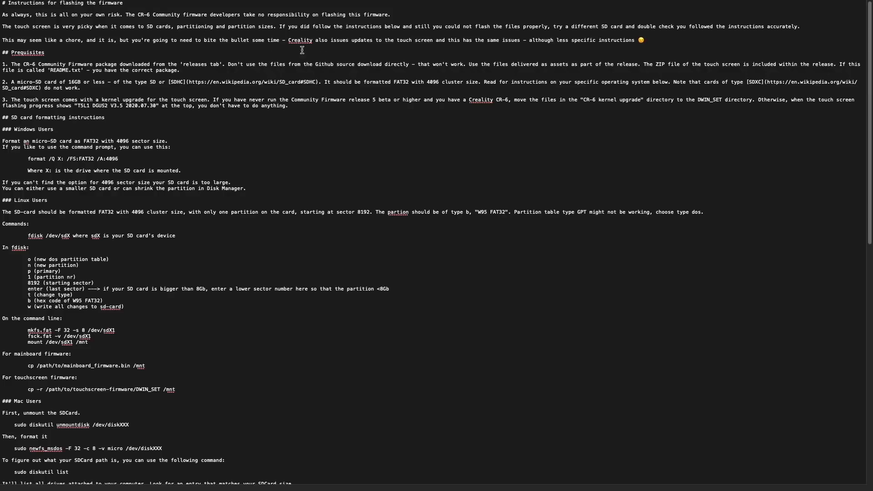
mouse_move(71, 83)
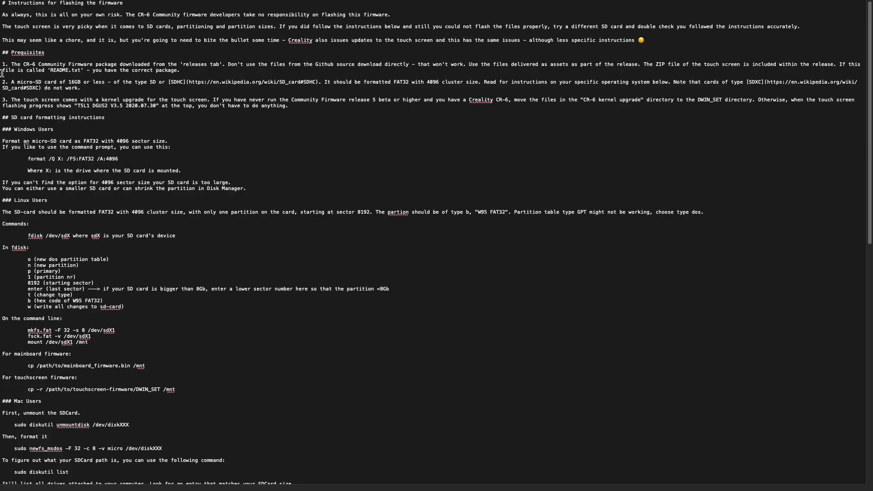
mouse_move(150, 71)
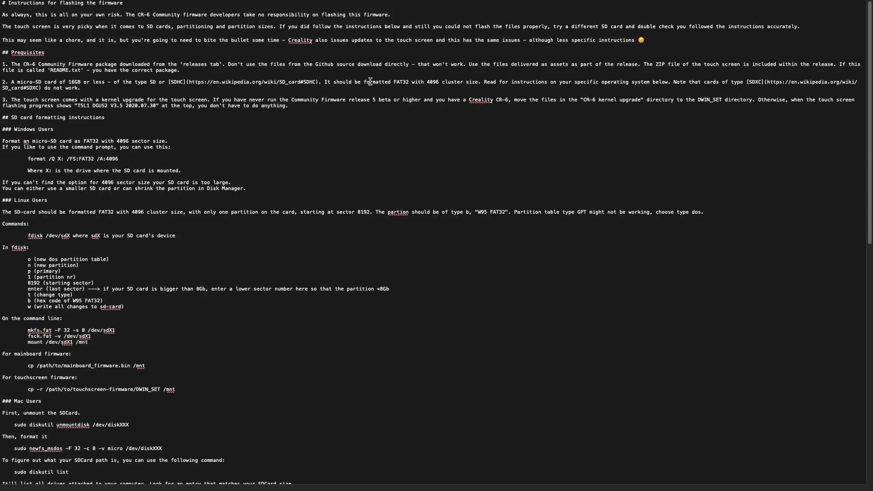
mouse_move(532, 84)
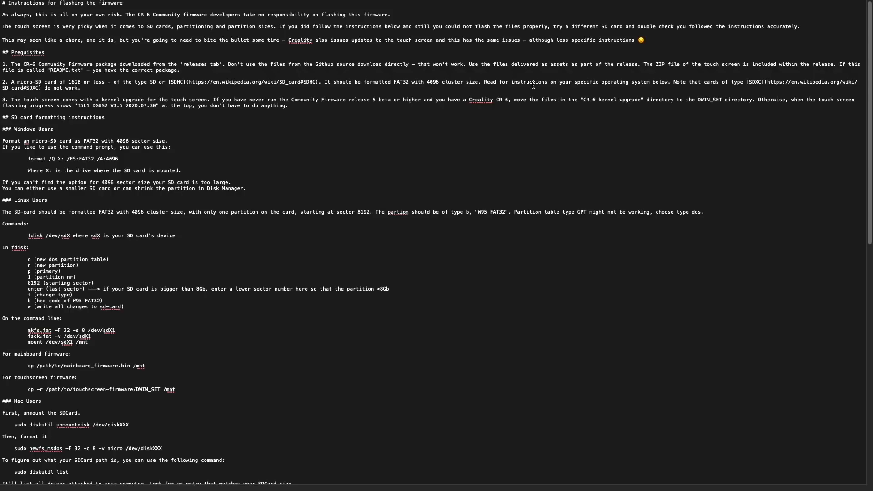
mouse_move(770, 82)
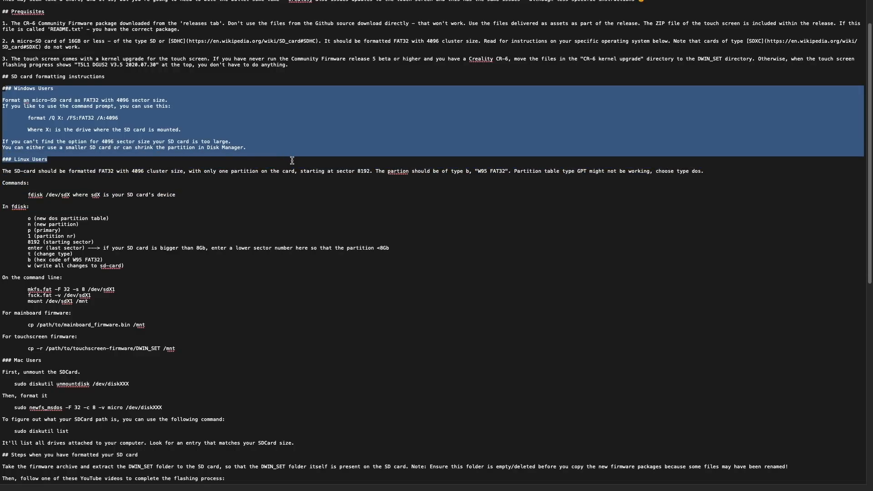
mouse_move(24, 93)
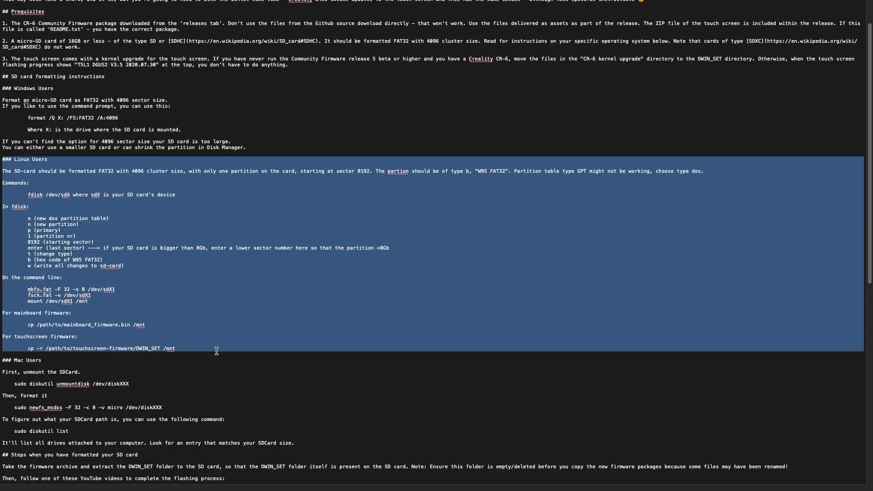
scroll(down, 3)
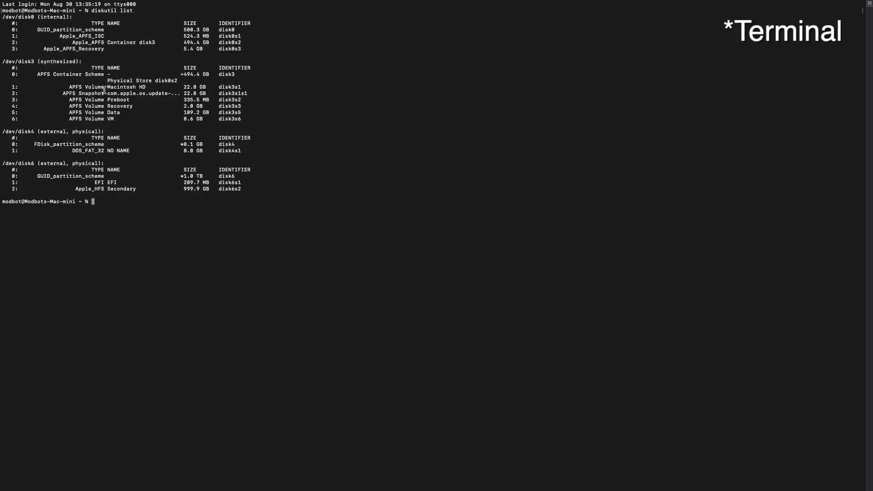
mouse_move(149, 146)
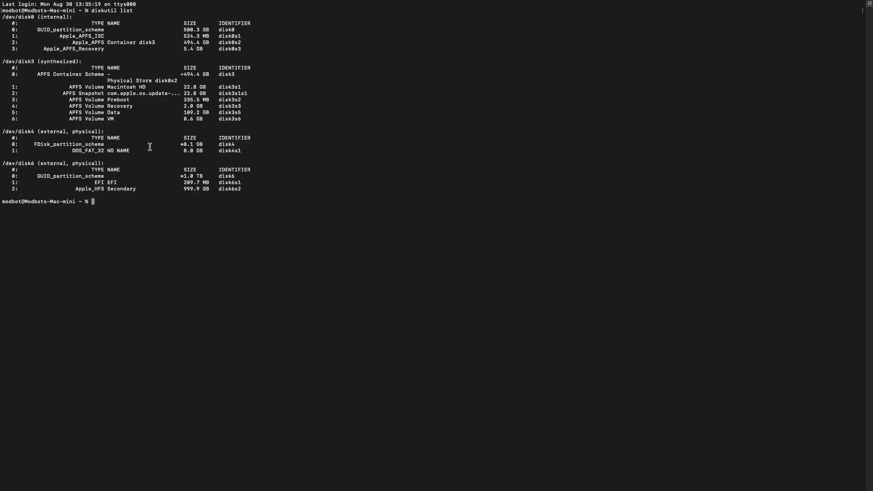
Run sudo diskutil unmountdisk /dev/disk4, then newfs_msdos -F 32 -c 8 -v micro to format the card FAT32
double_click(25, 131)
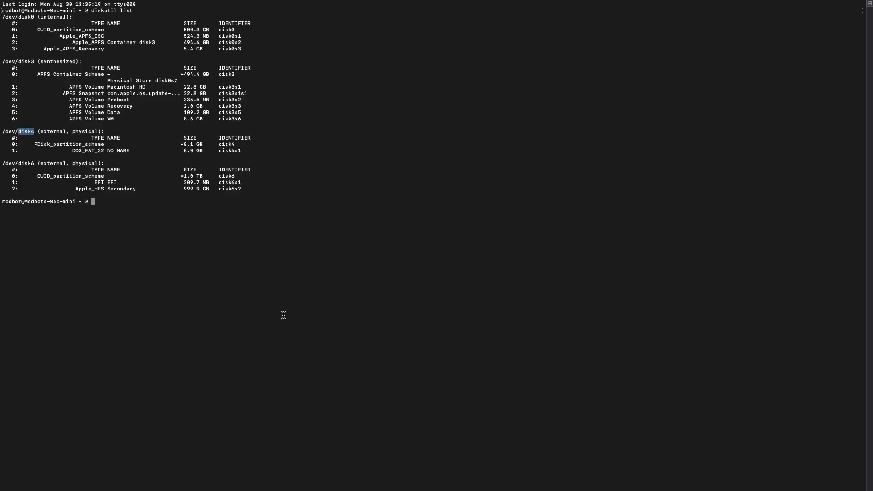
text(sudo diskutil unmountdisk /dev/disk4)
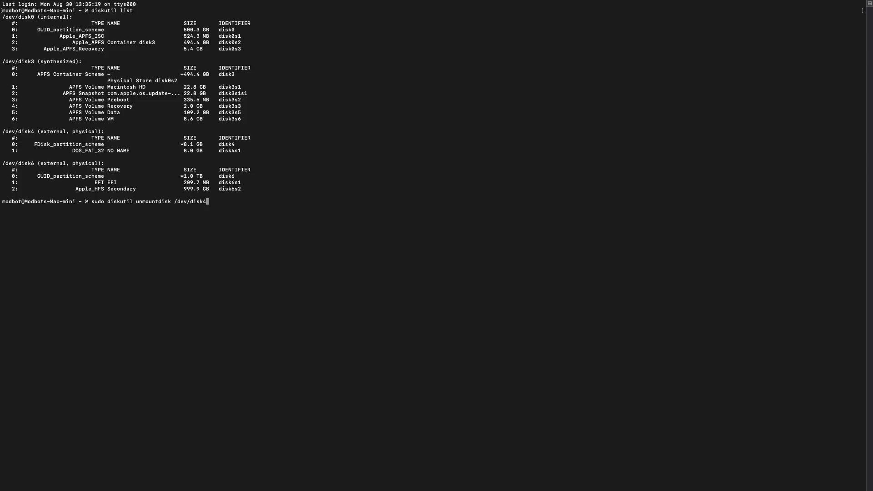
key(Return)
text(sudo newfs_msdos -F 32 -c 8 -v micro /dev/disk4)
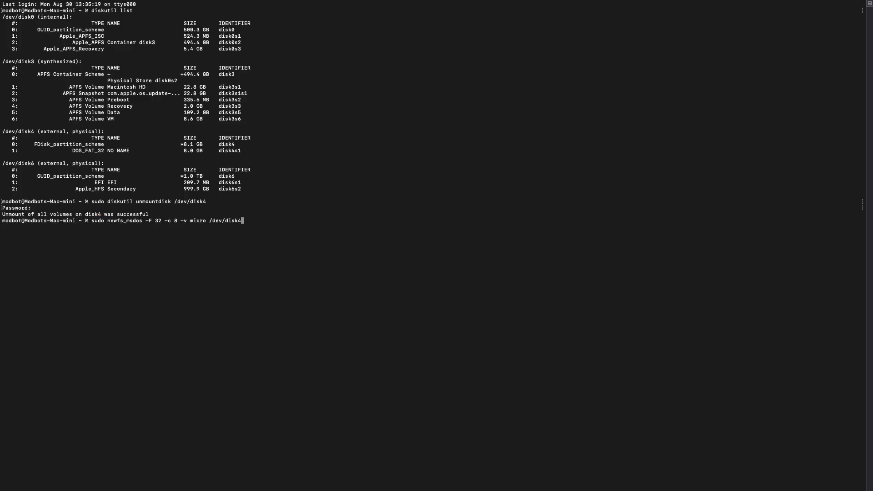
key(Return)
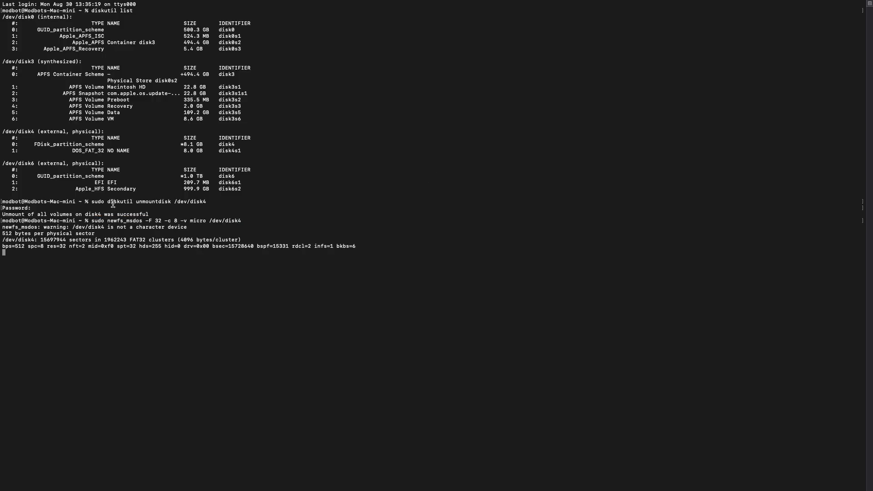
mouse_move(49, 247)
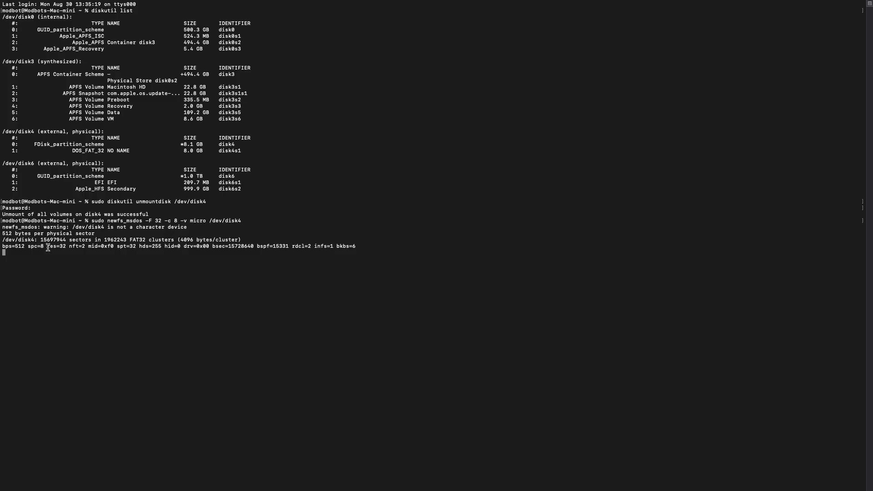
key(Return)
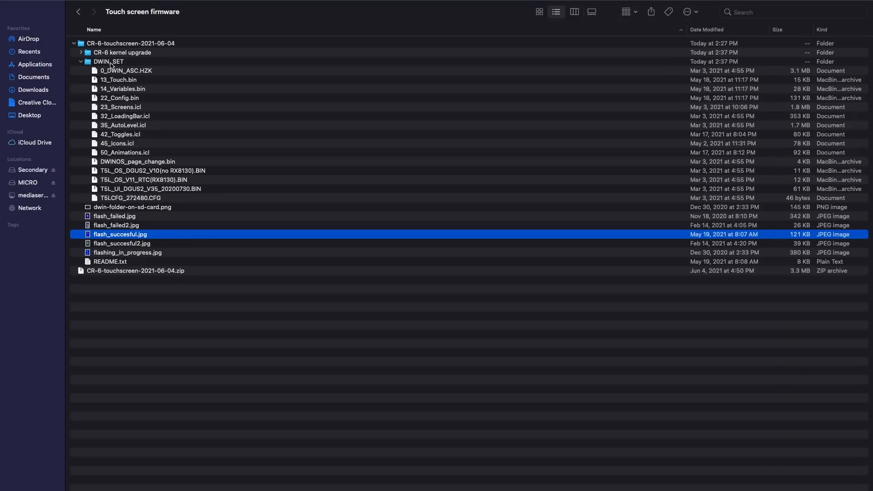
Copy DWIN_SET onto the MICRO card and show its contents in Finder
click(108, 61)
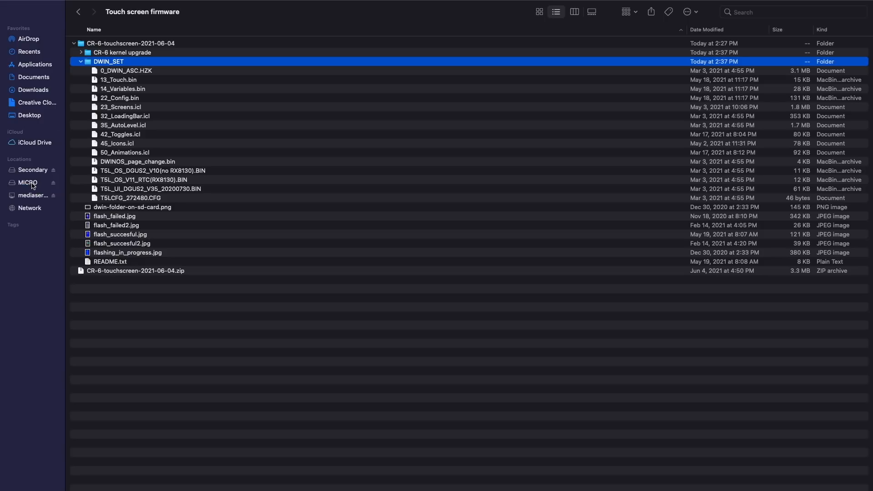
click(27, 182)
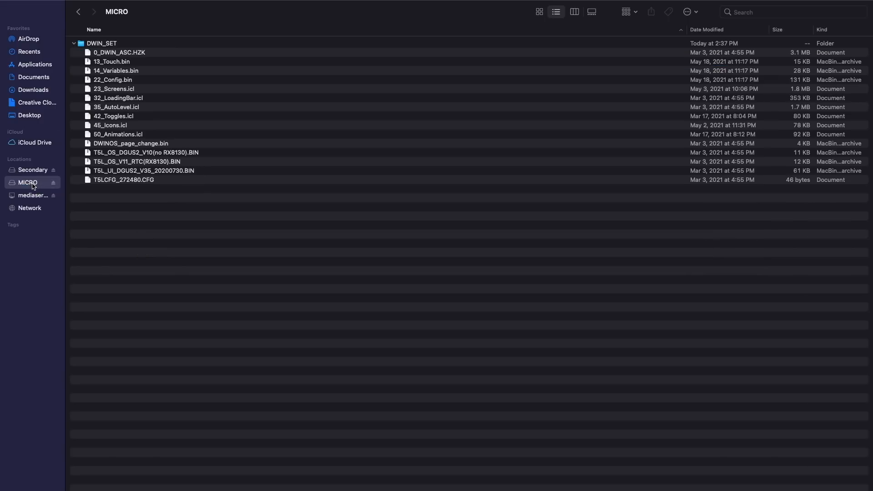
mouse_move(105, 73)
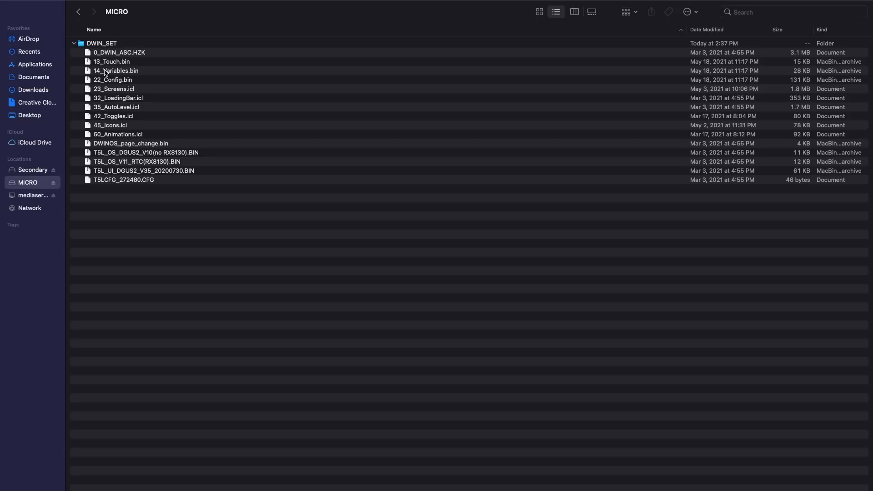